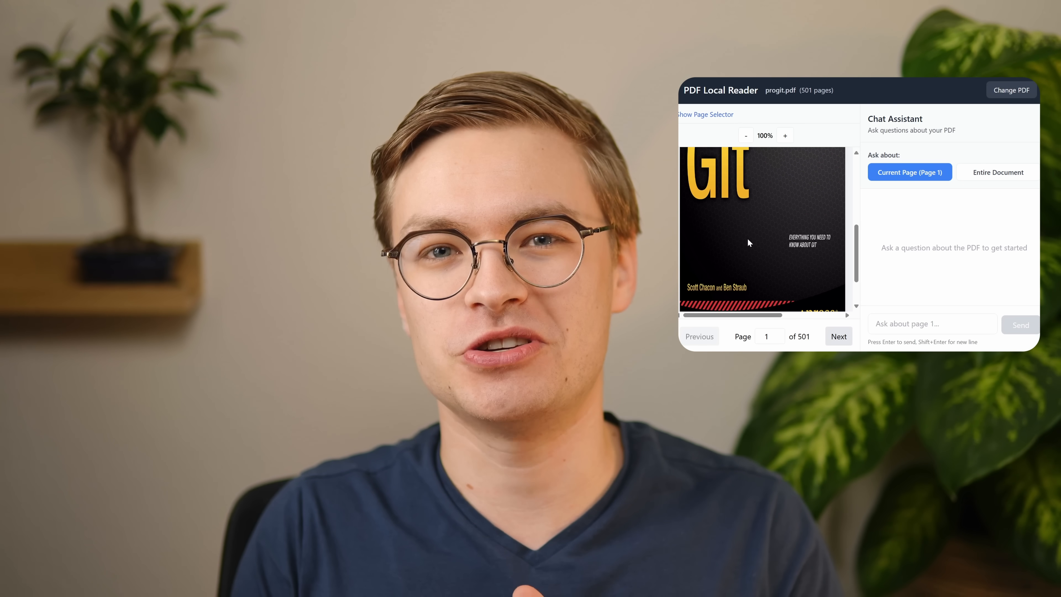
Advance progit.pdf to page 2 and begin typing a chat question.
left_click(838, 337)
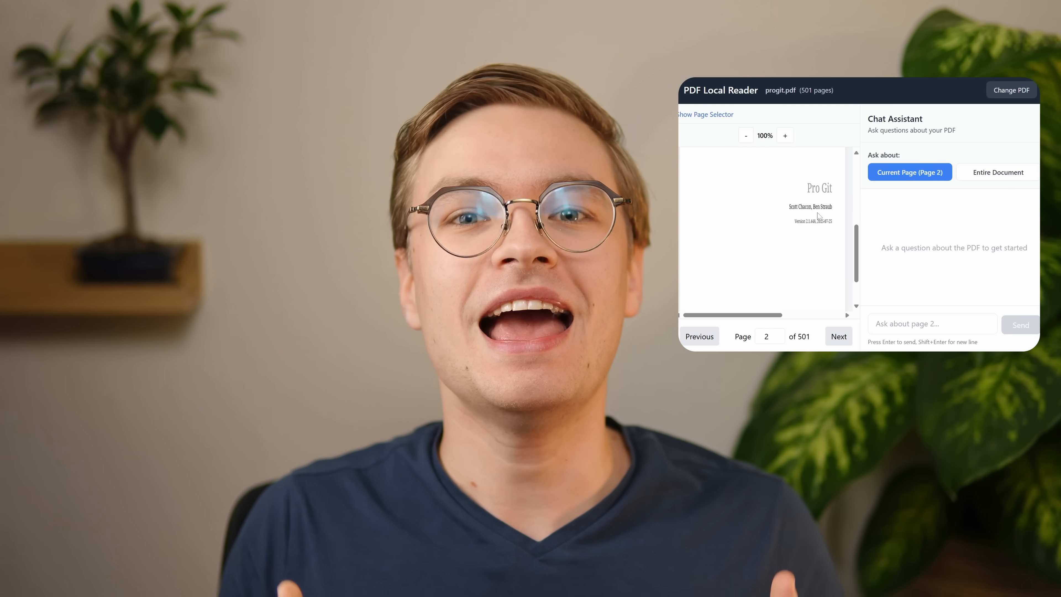
type("Wh")
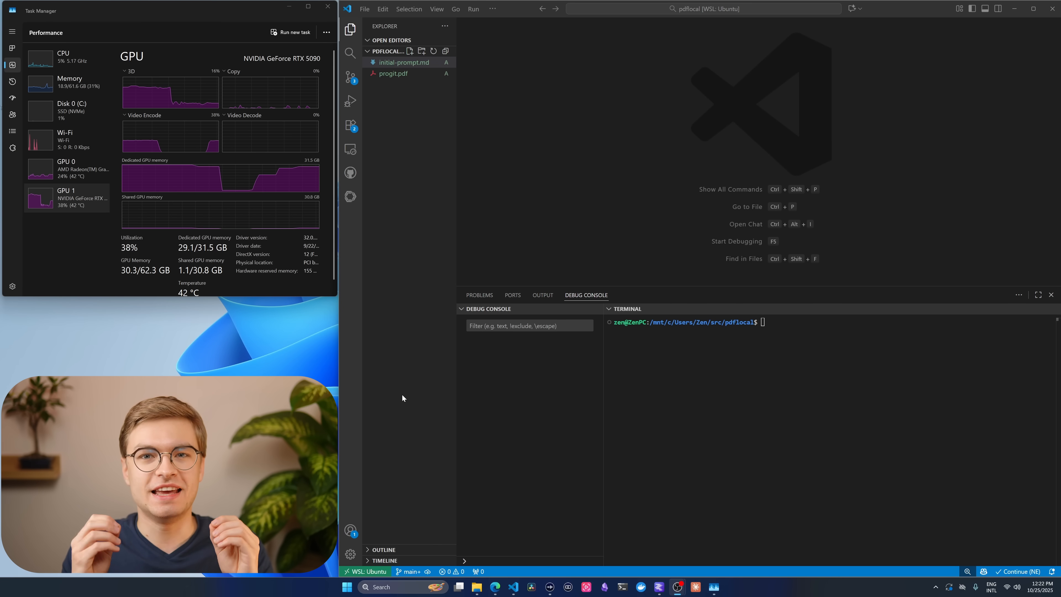
Start Claude Code with ccr in the terminal and read through initial-prompt.md.
type("ccr")
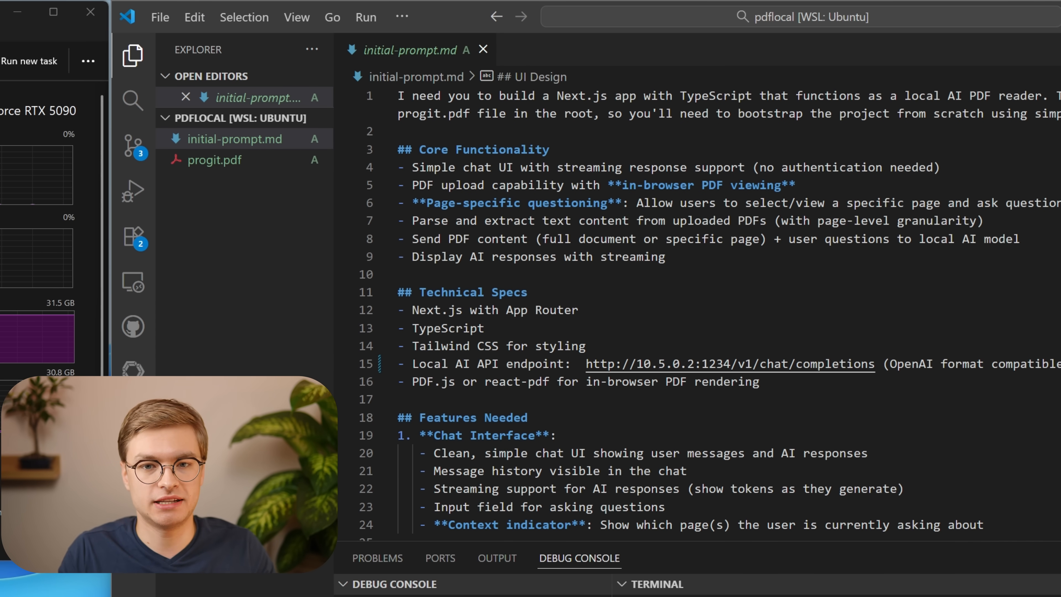
scroll("down", 3)
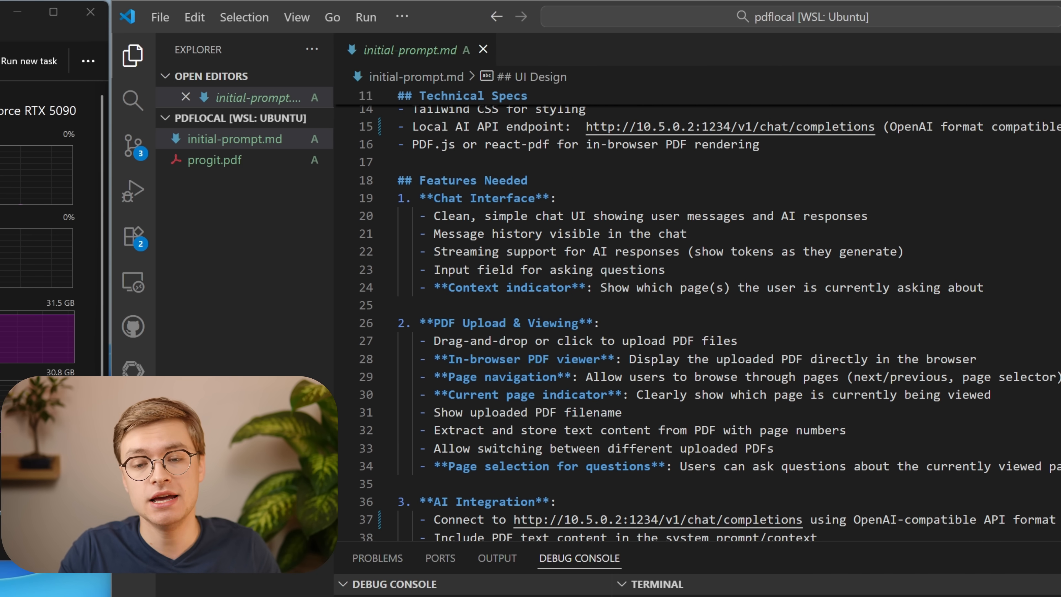
scroll("down", 3)
type("'/mnt/c/Users/Zen/src/pdflocal/initial-prompt.md' Read this file and then create a spec file with T")
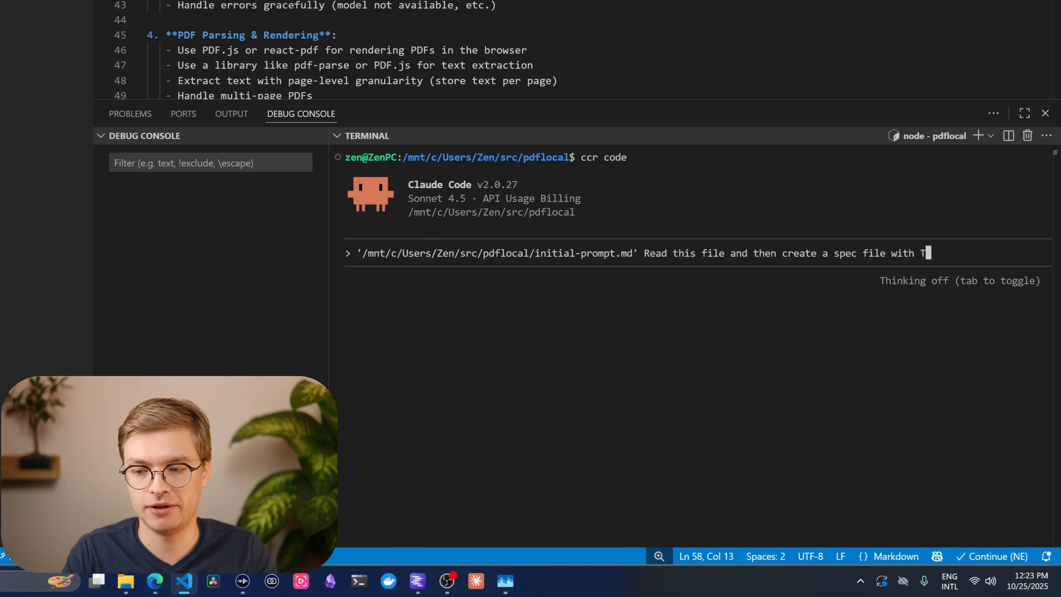
Submit a Claude Code request to read initial-prompt.md and write a spec file with TODOs for the MVP.
type("ODOs so you can")
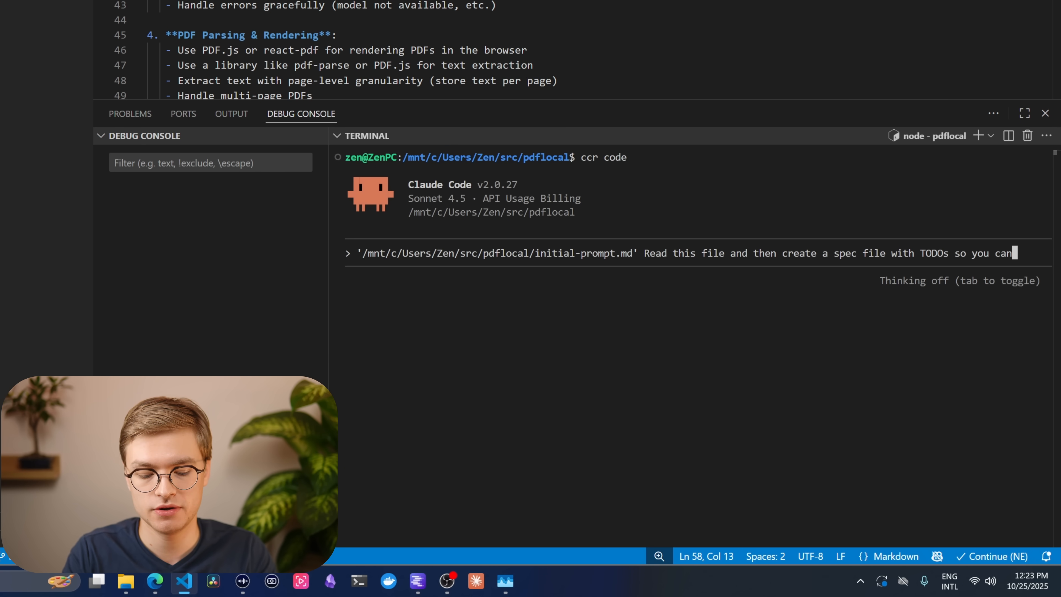
type("work out this")
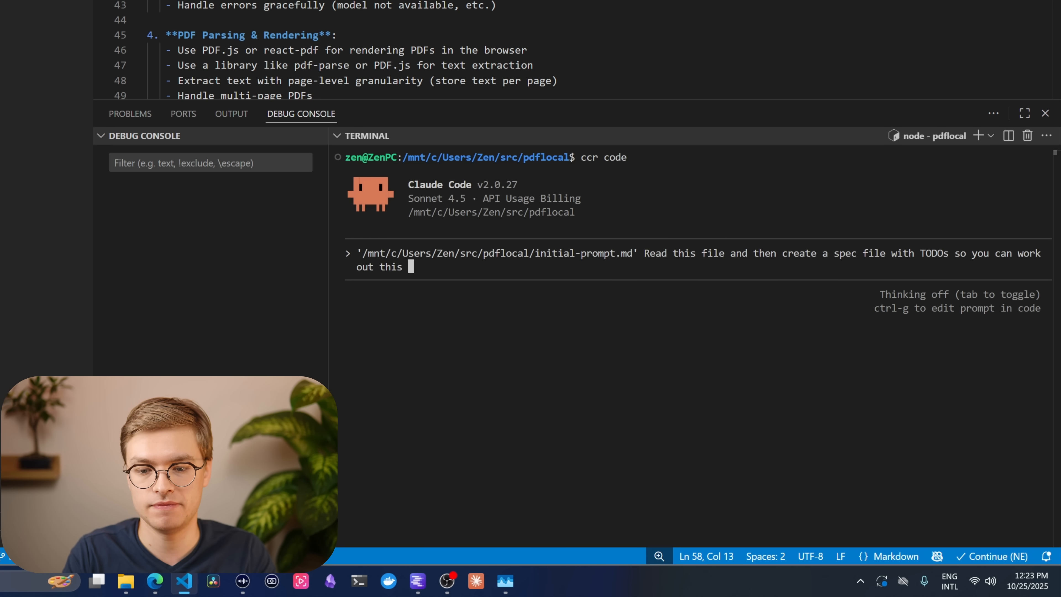
type("MVP")
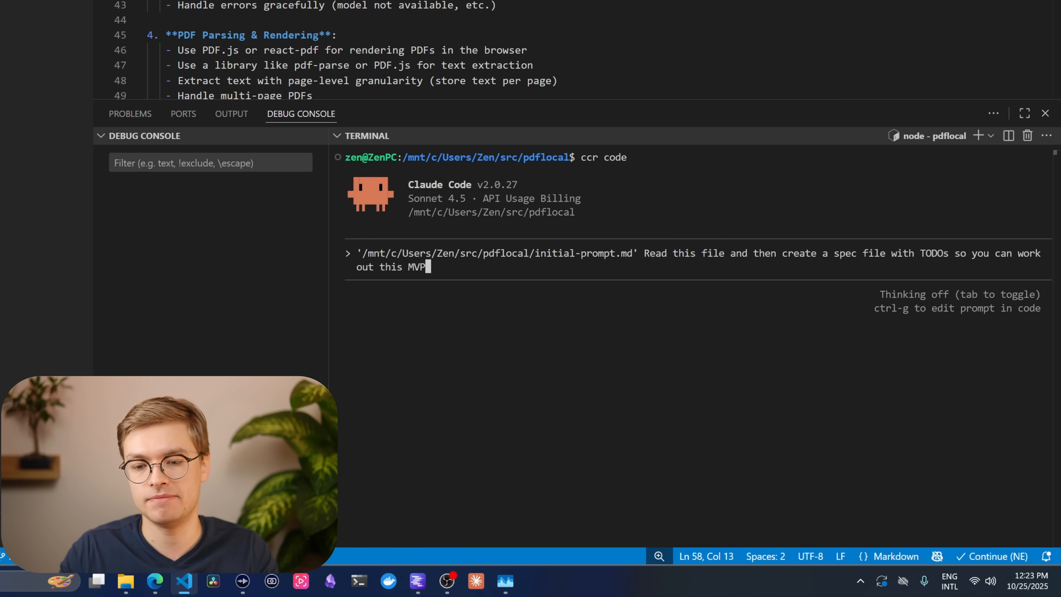
key("shift+tab")
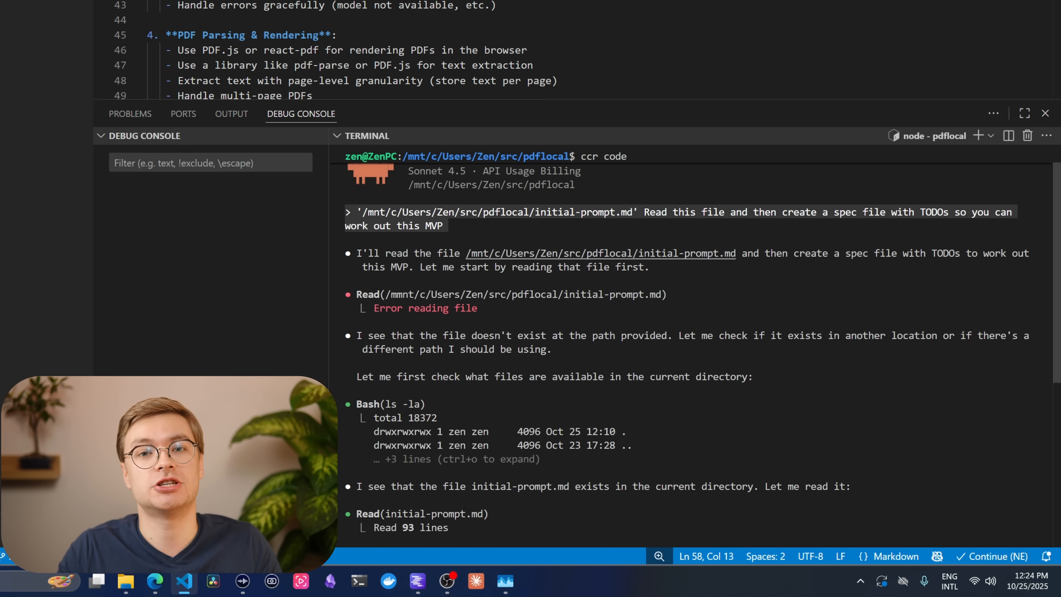
mouse_move(600, 253)
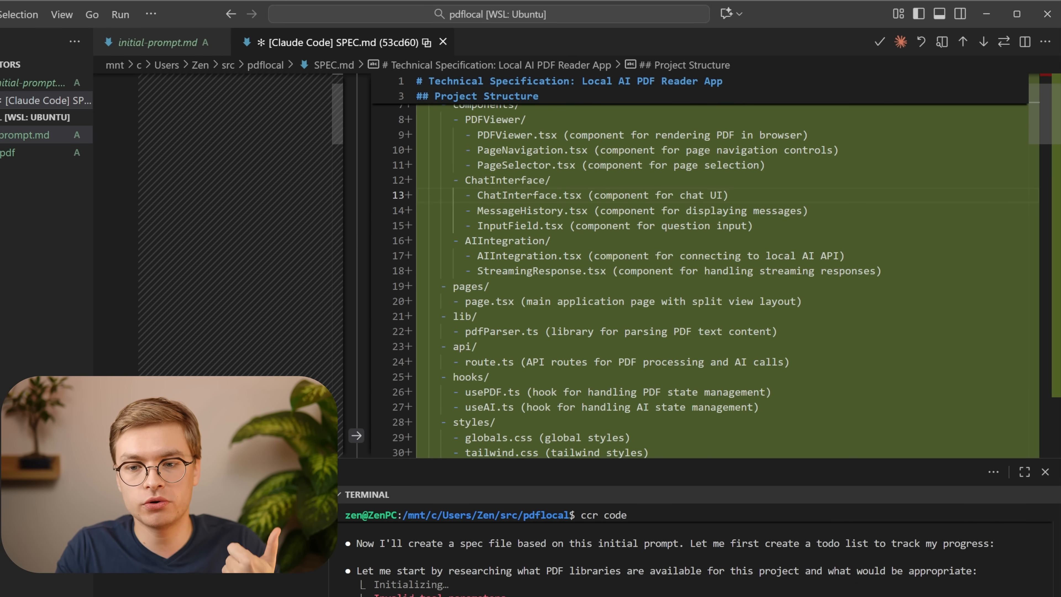
Review the generated SPEC.md diff for the Local AI PDF Reader.
scroll("down", 3)
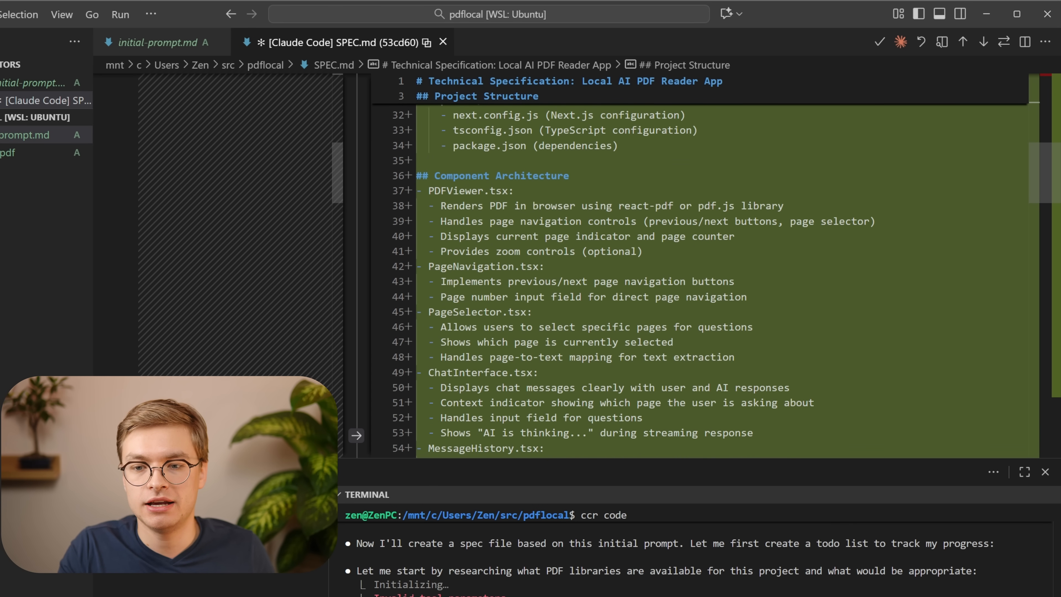
scroll("down", 3)
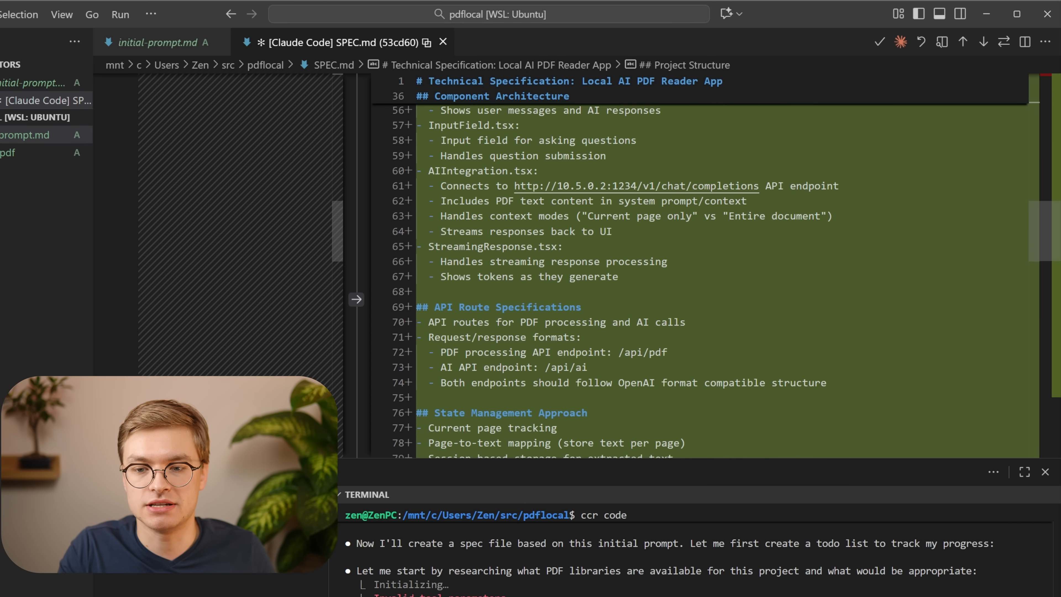
scroll("down", 3)
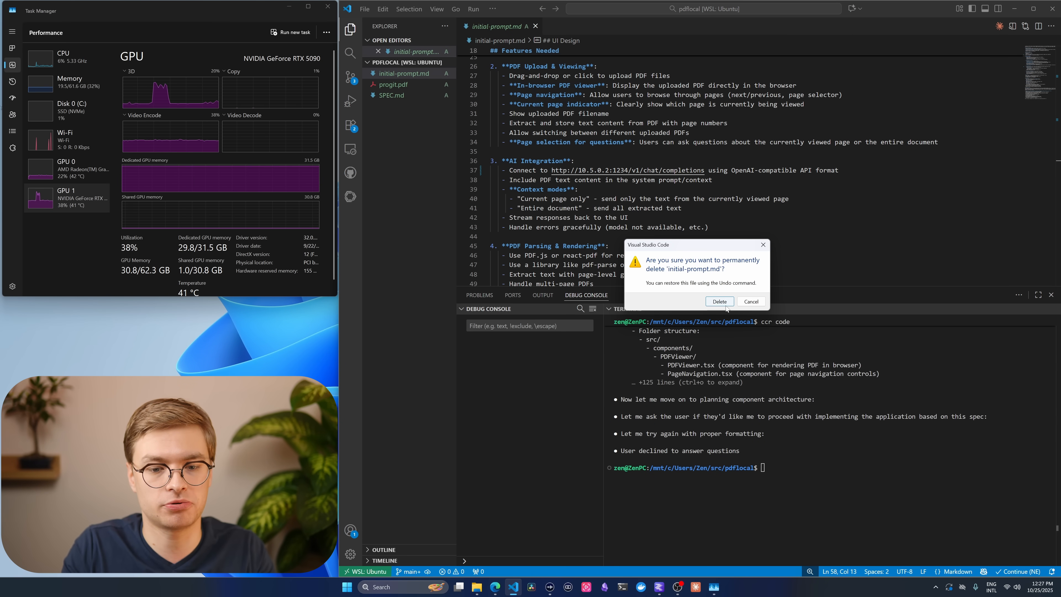
Confirm deleting initial-prompt.md and relaunch Claude Code with --dangerously-skip-permissions.
left_click(719, 302)
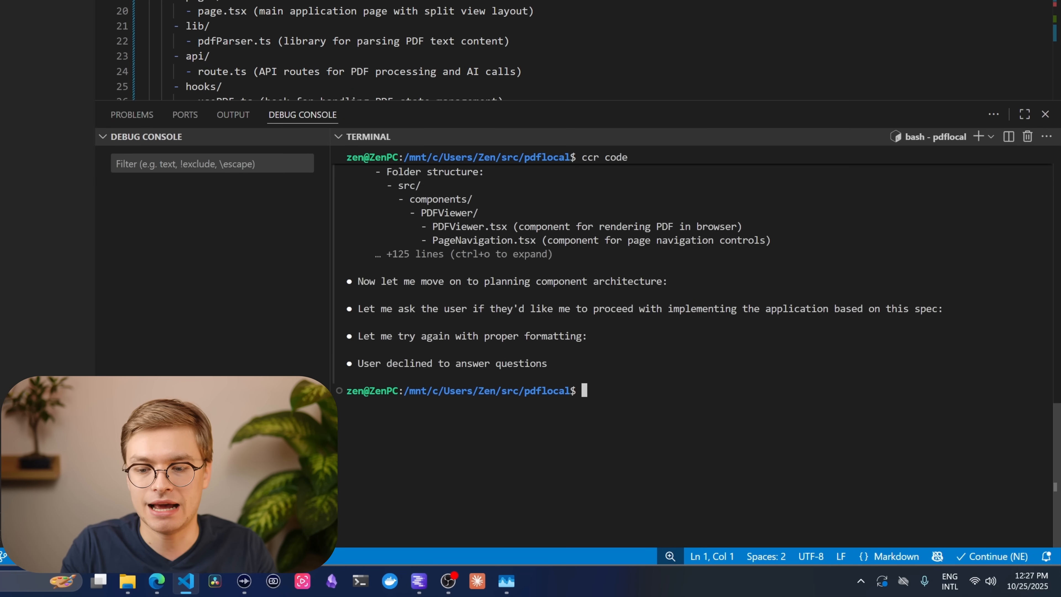
type("ccr code --dang")
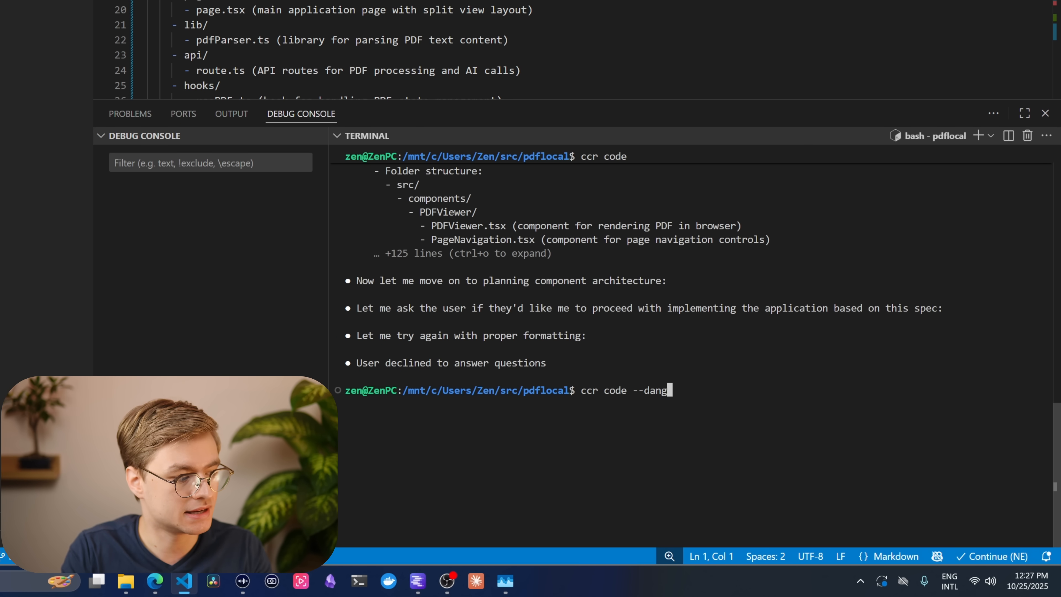
type("erously-skip-permissions")
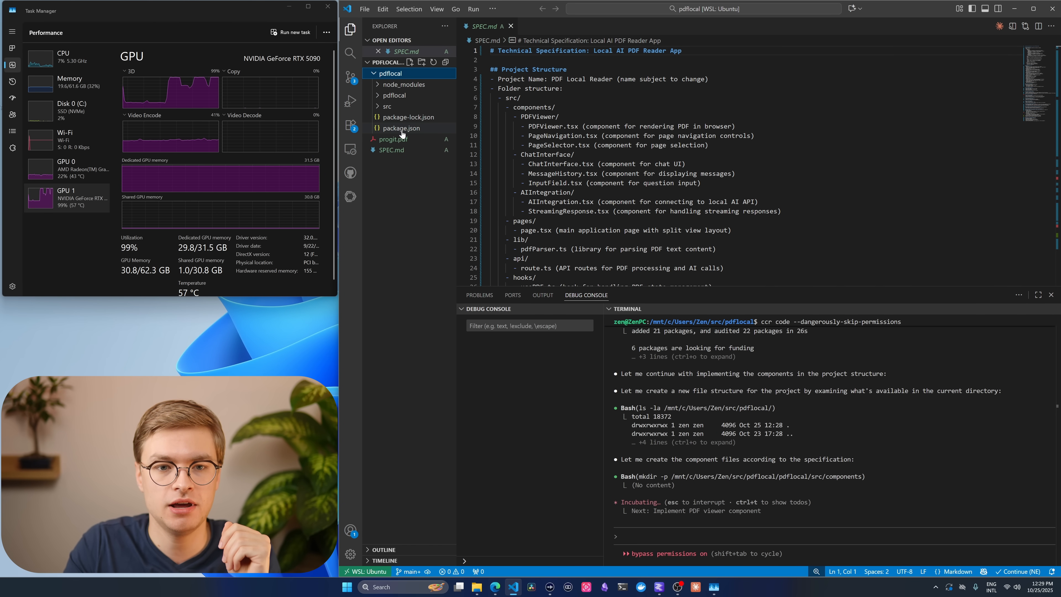
Inspect the generated package.json dependencies and package-lock.json.
left_click(401, 127)
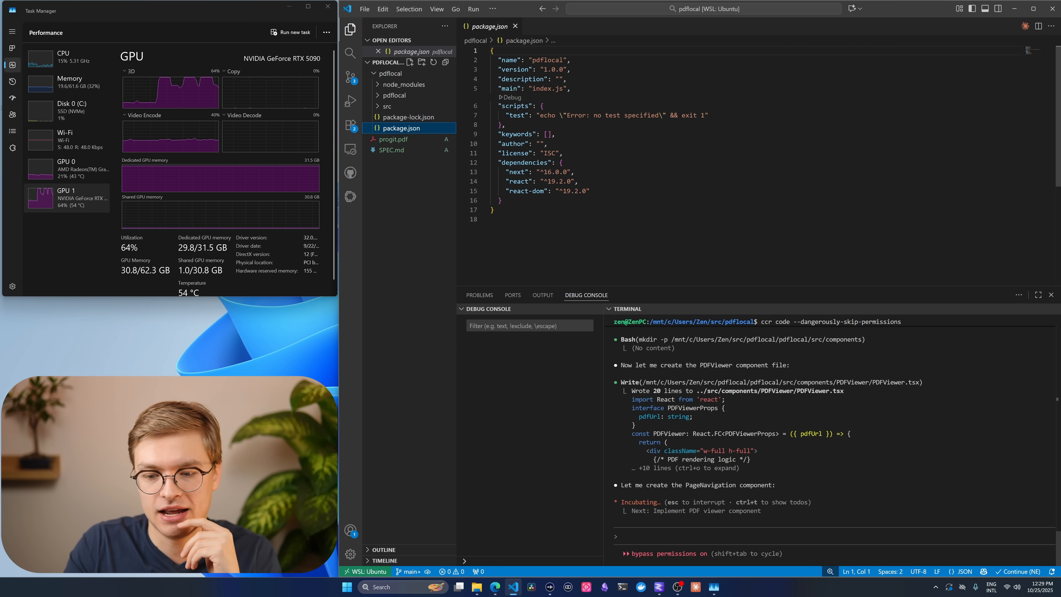
left_click(552, 172)
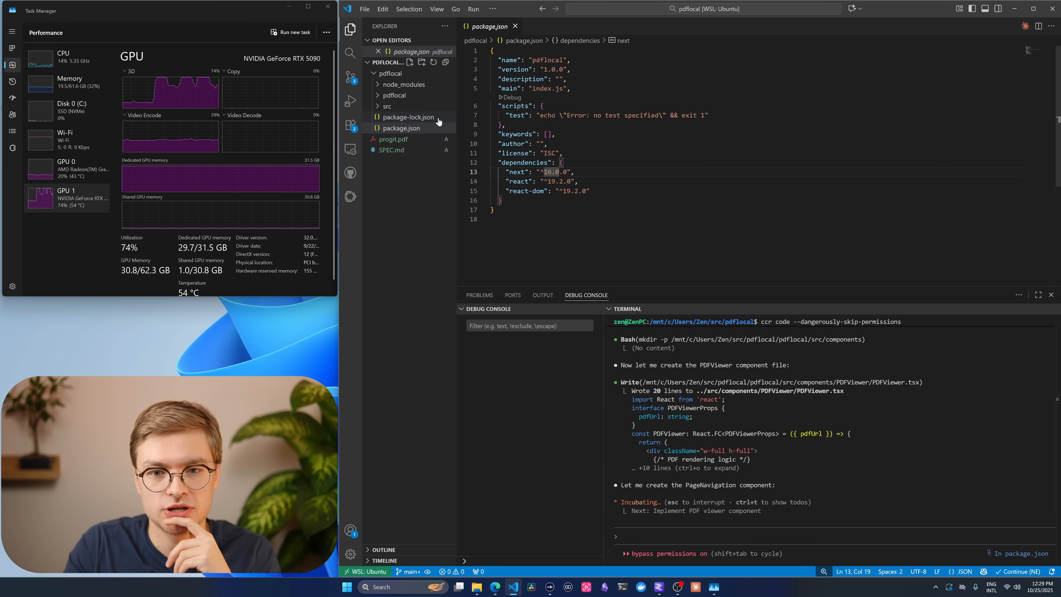
left_click(409, 117)
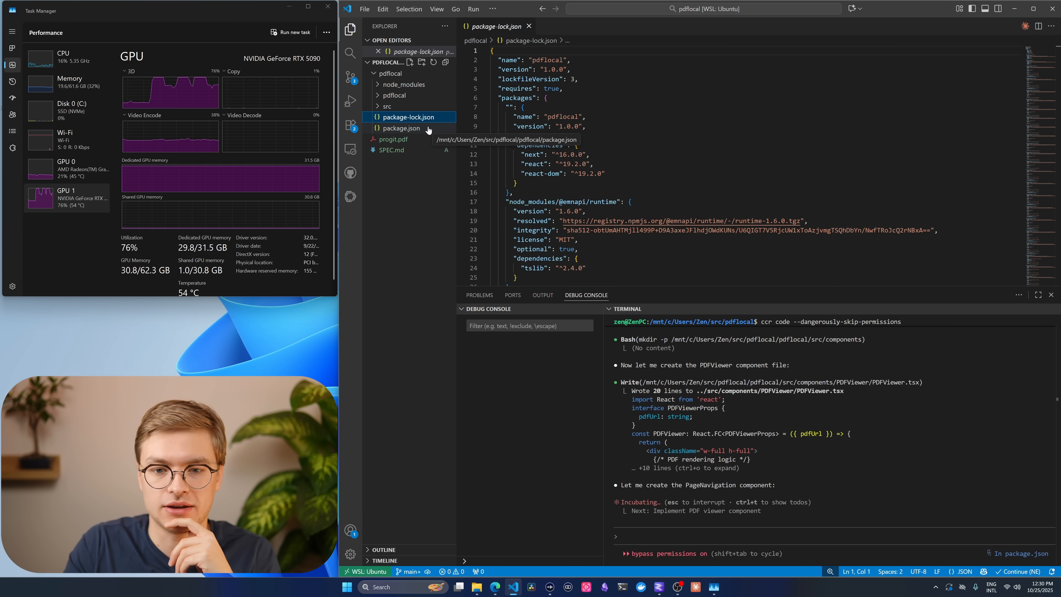
left_click(401, 127)
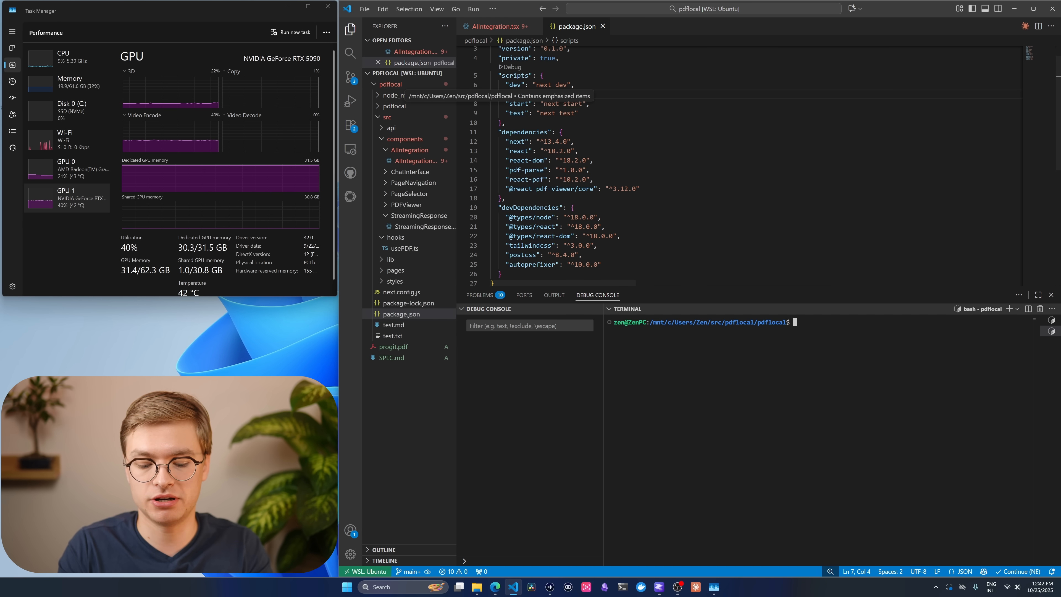
Run npm run dev and examine src/pages/page.tsx after localhost:3000 returns 404.
type("npm run dev")
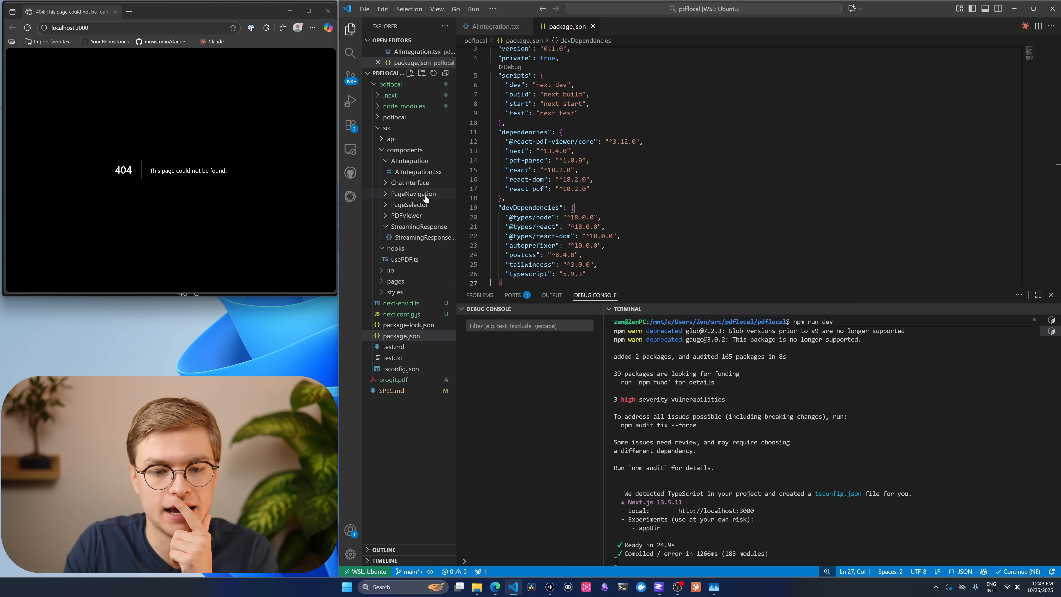
left_click(401, 302)
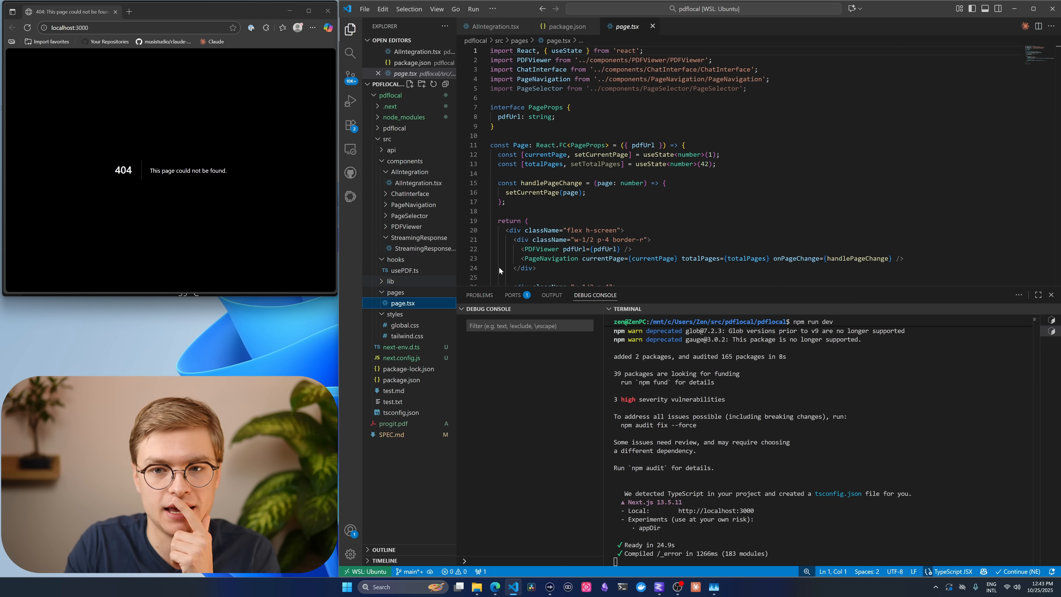
scroll("down", 3)
type("Next dev works, but the page")
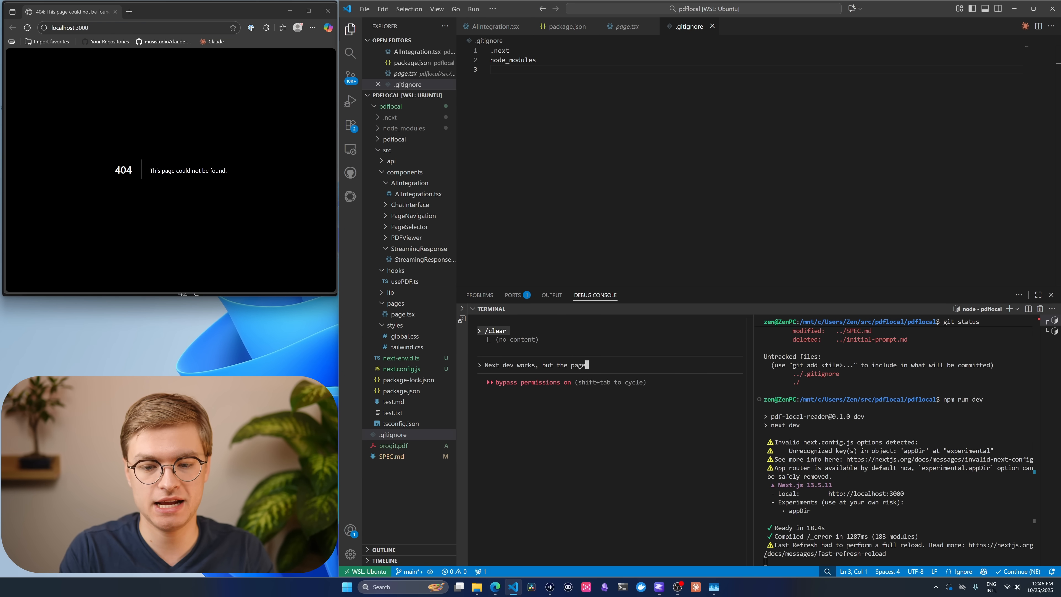
Ask Claude Code to investigate the localhost:3000 404 and trace the page routing.
type("http://localhost:3000/ leads to a 404.")
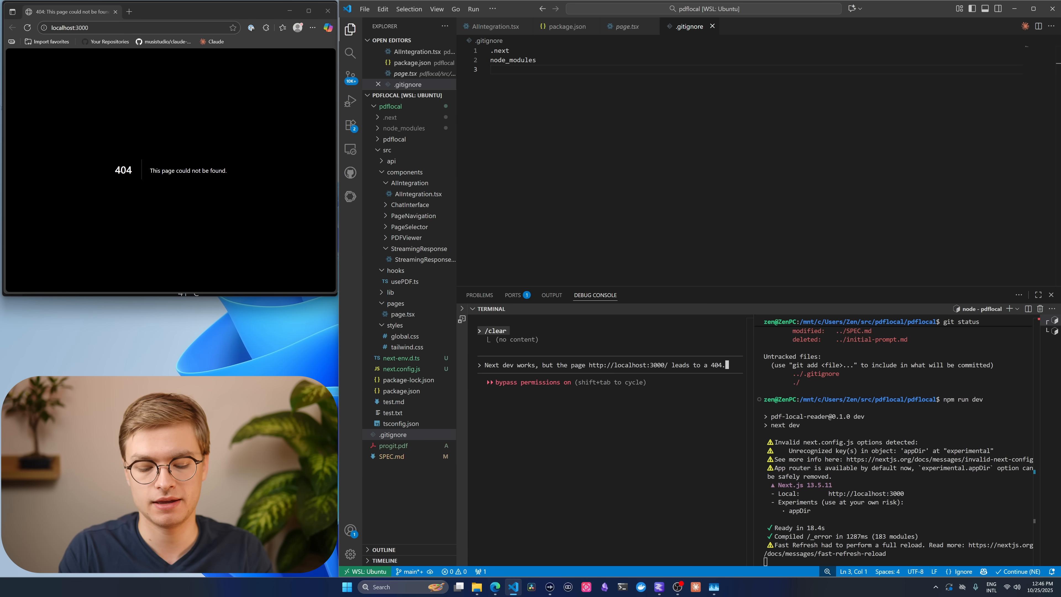
type("Investigate the routing from '/mnt/c/Users/Zen/src/pdflocal/pdflocal/src/pages/page.tsx")
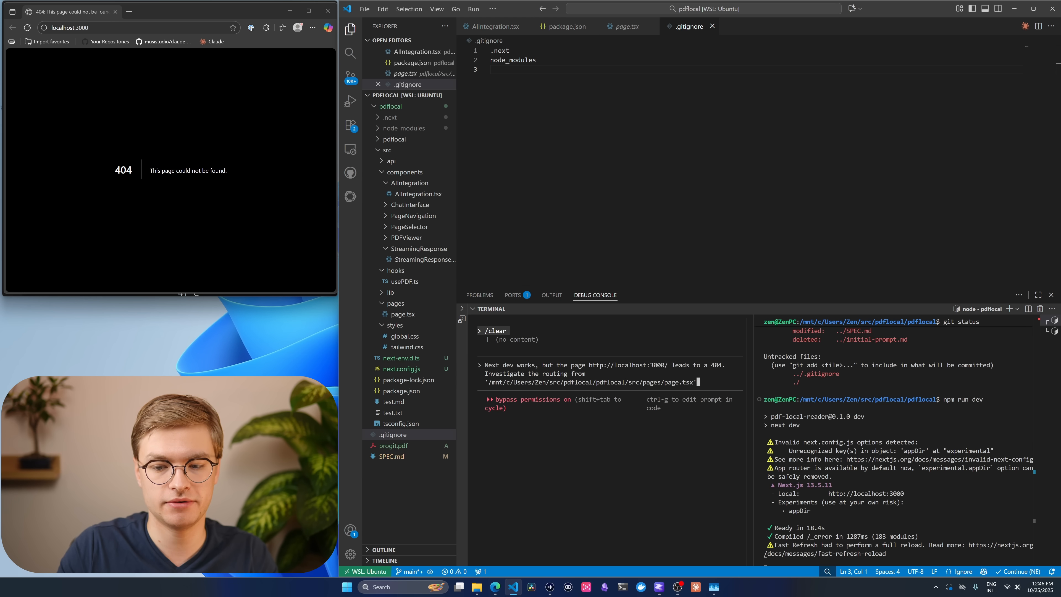
type("and figure our")
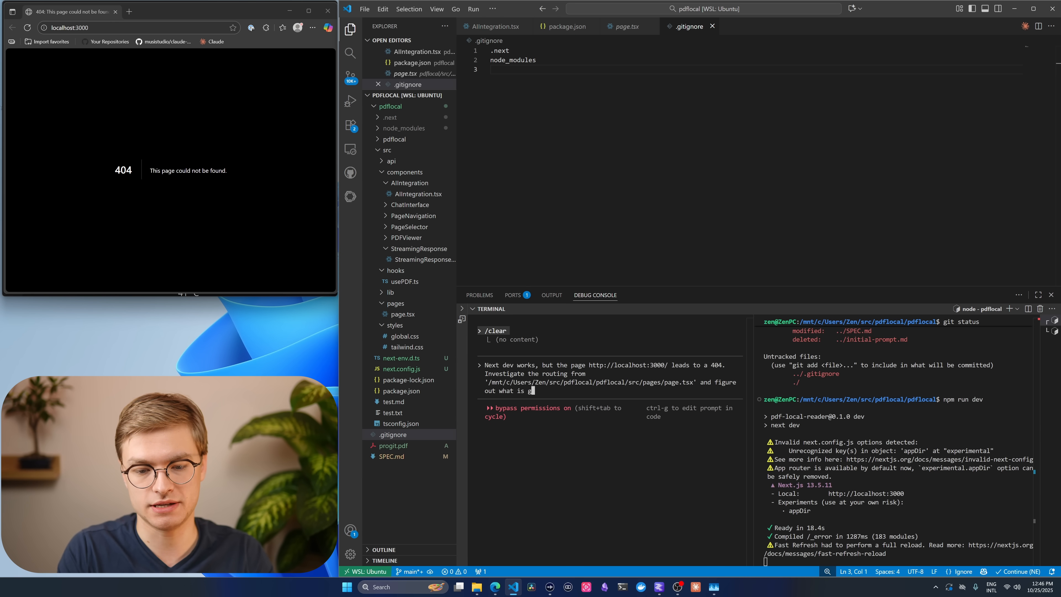
left_click(625, 26)
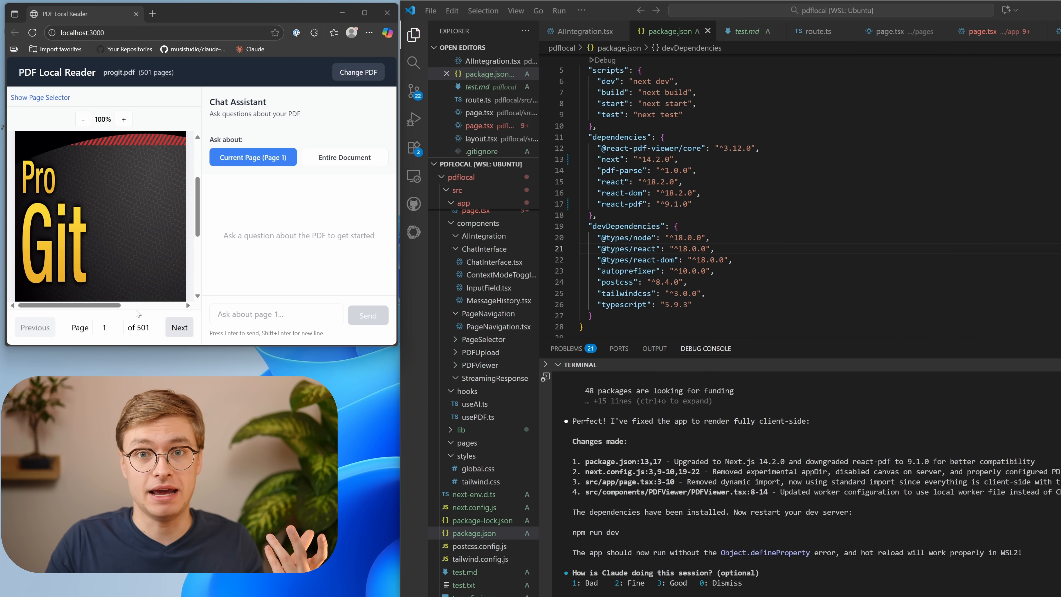
Go to page 2 and ask the chat assistant 'Who wrote this book?'.
left_click(179, 328)
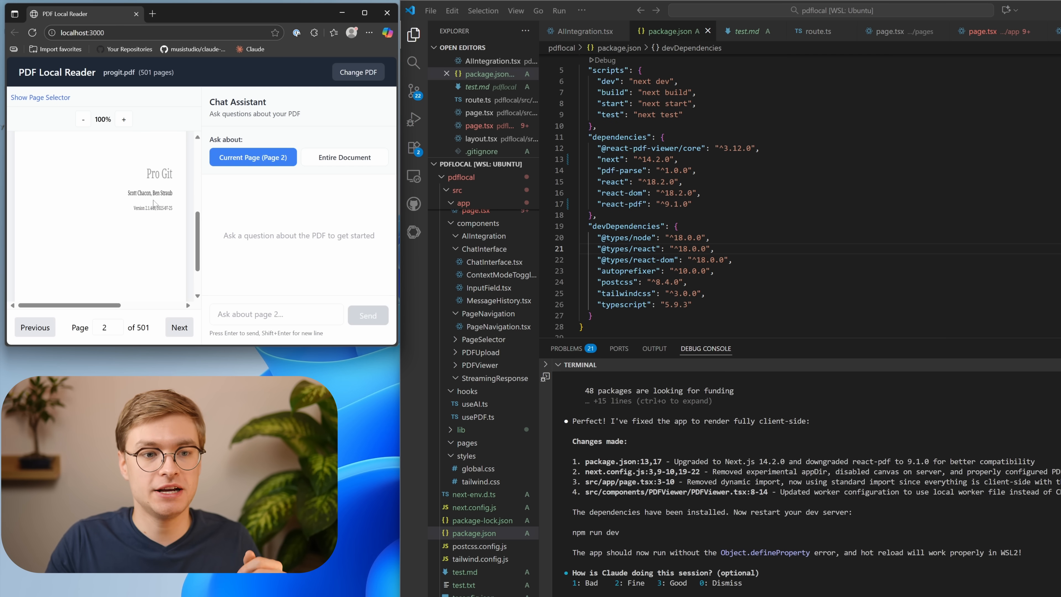
type("W")
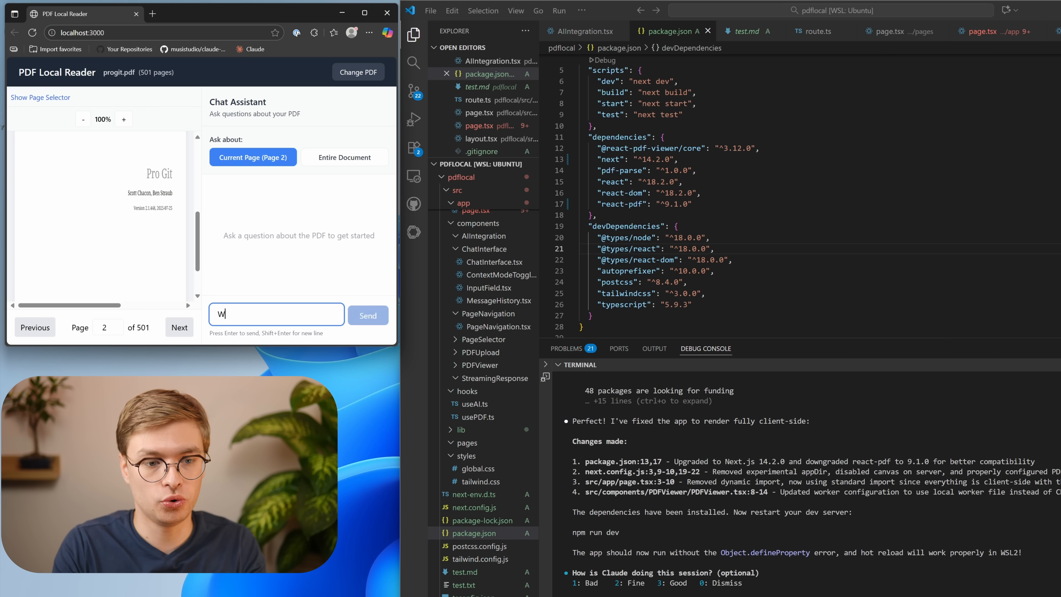
type("Who wrote this boo")
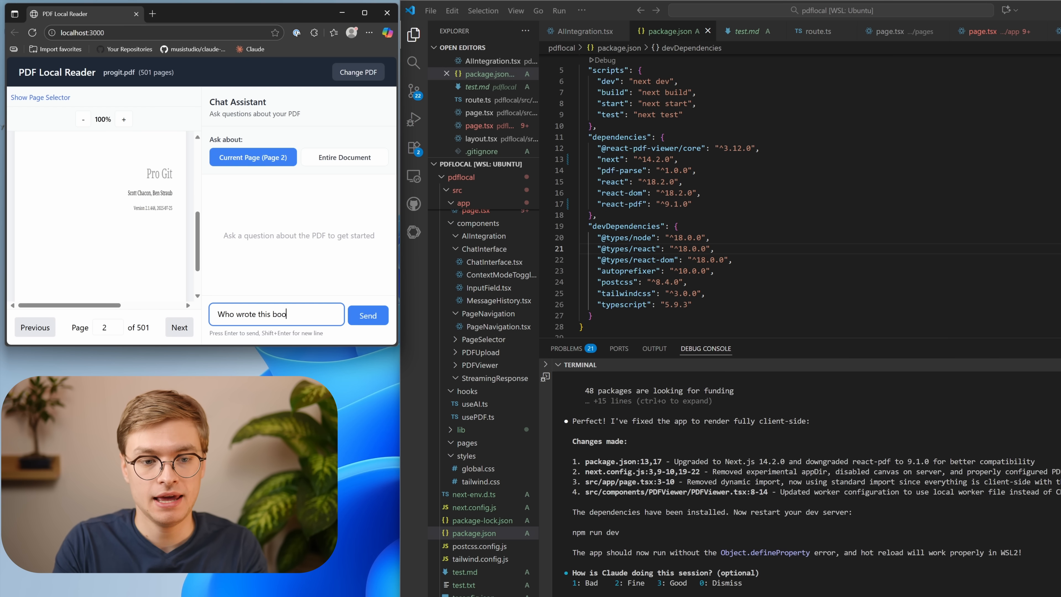
left_click(368, 315)
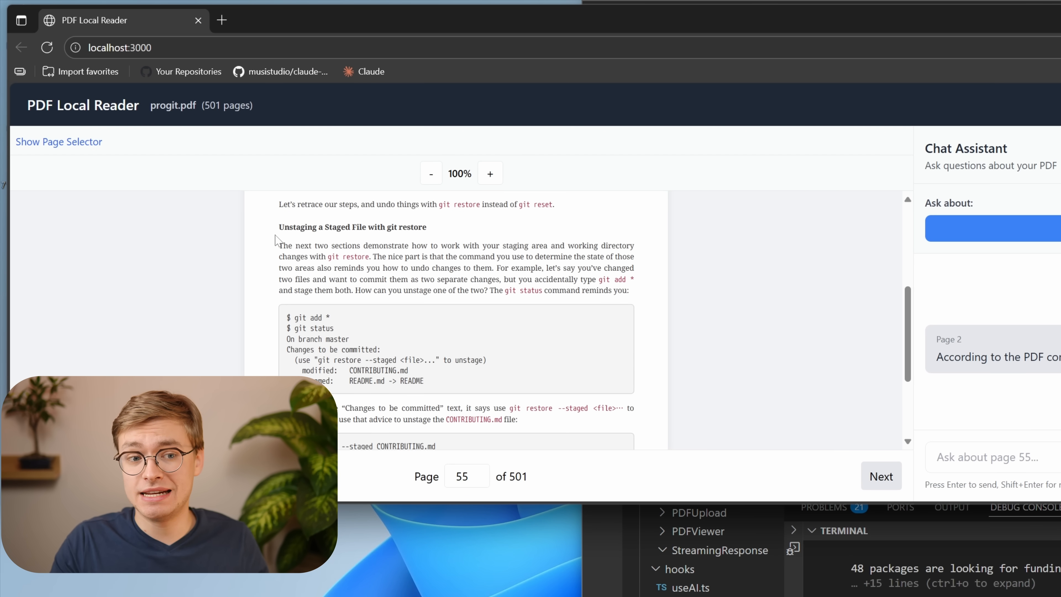
mouse_move(410, 239)
type("Summarize")
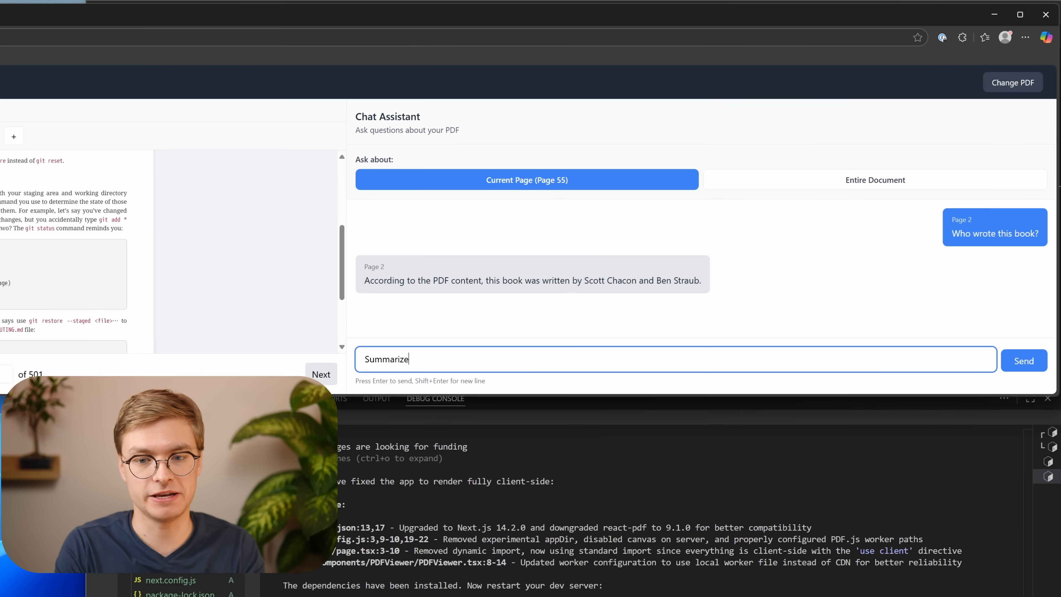
Ask for a Git-novice summary of page 55, then switch the chat to Entire Document mode.
type("this page like I")
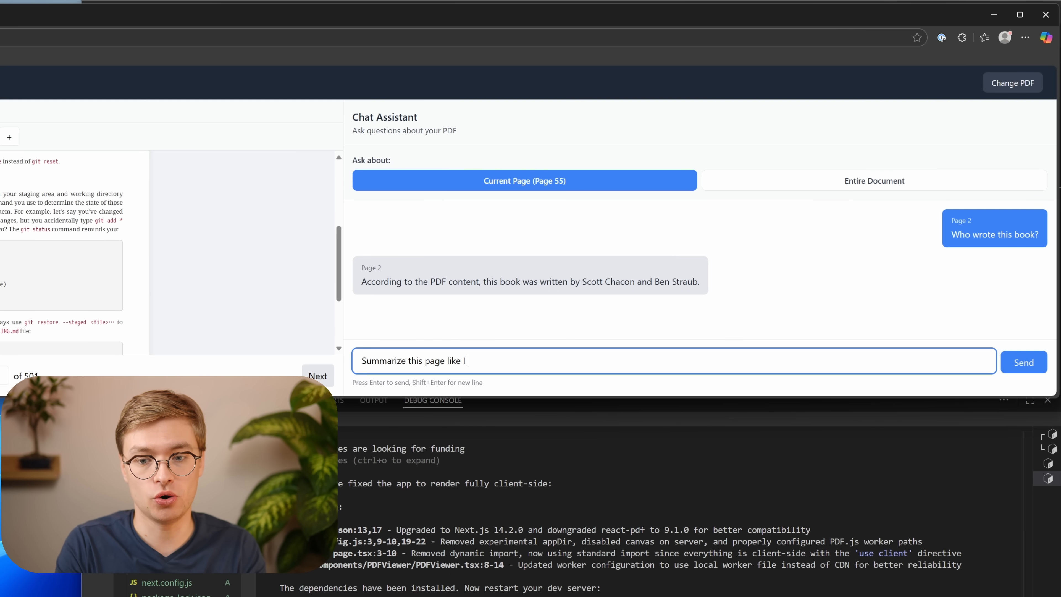
type("know nothing about")
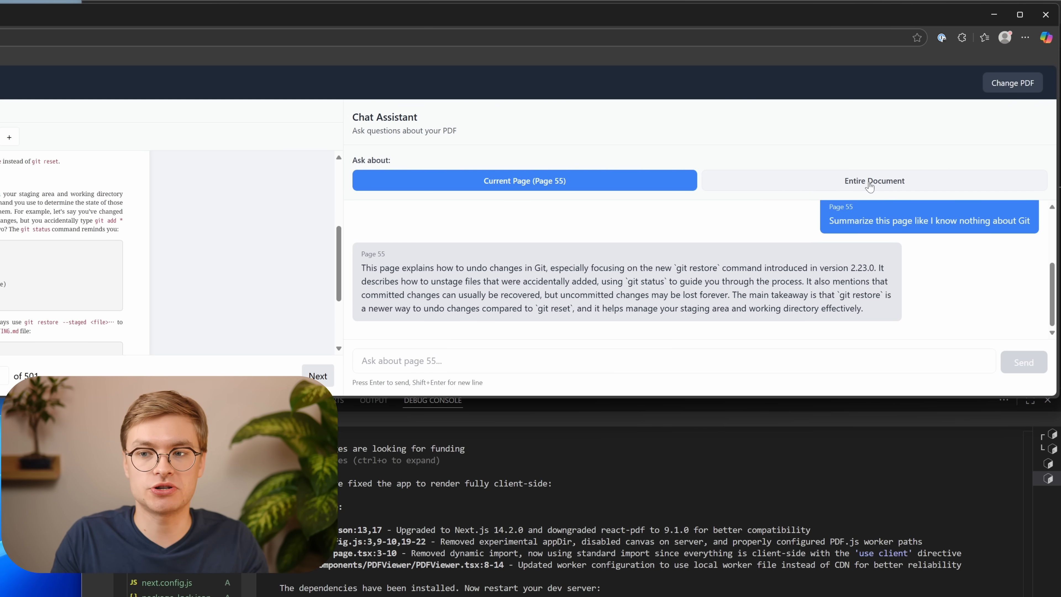
left_click(874, 180)
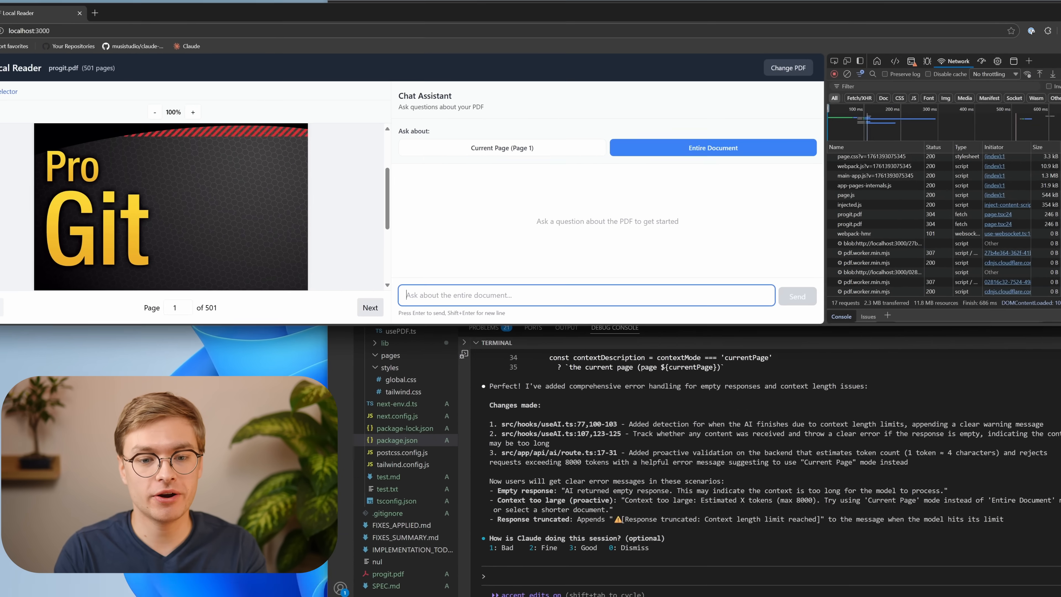
Ask the entire-document chat 'Where can I find infor…', which fails with a context-overflow error in LM Studio.
type("Where can I find infor")
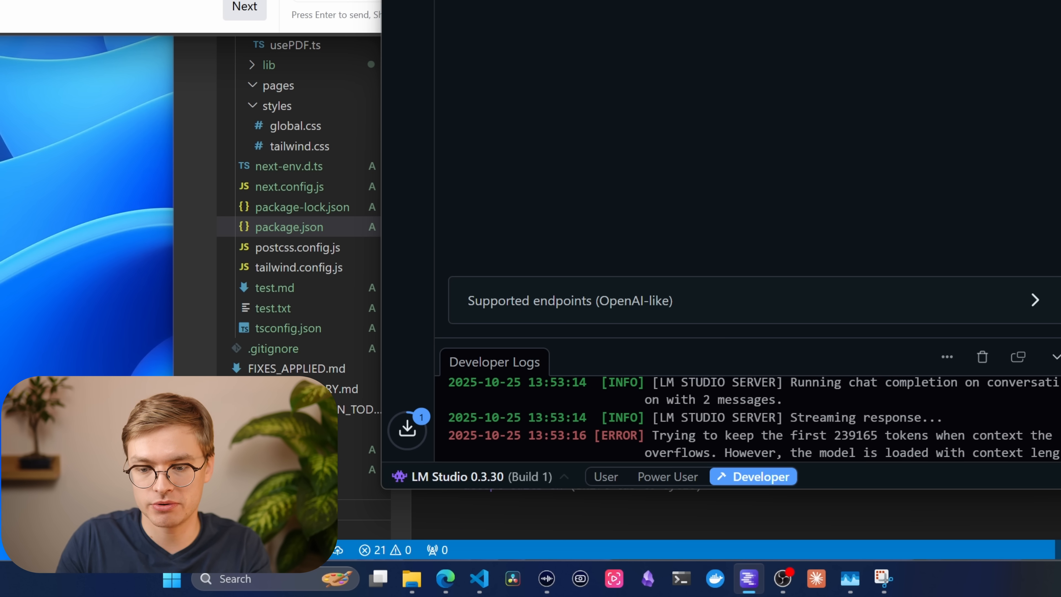
Read the context-length errors in Developer Logs and eject the loaded model from the server.
scroll("down", 3)
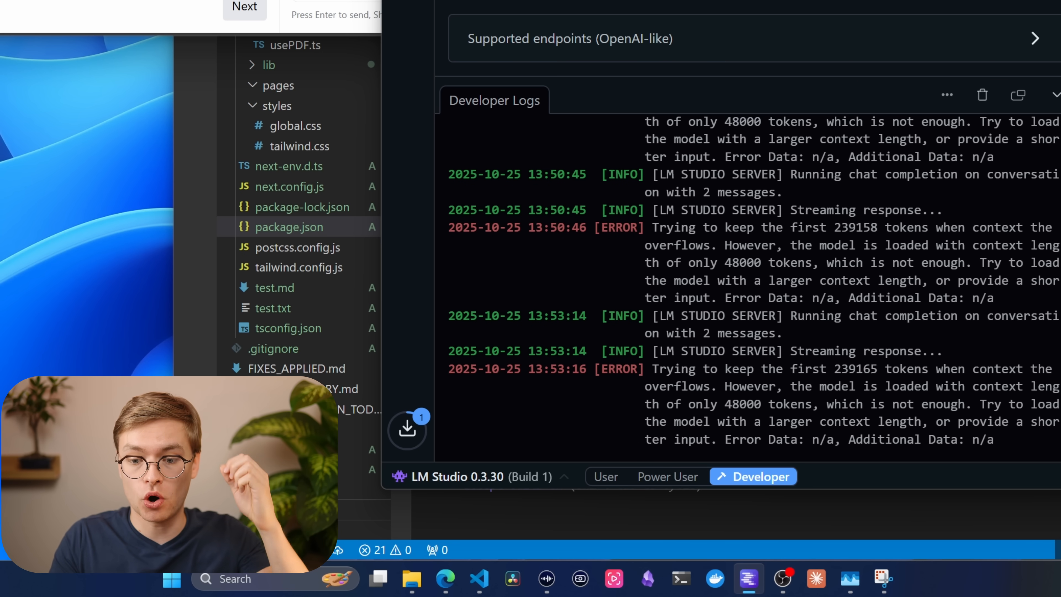
double_click(856, 369)
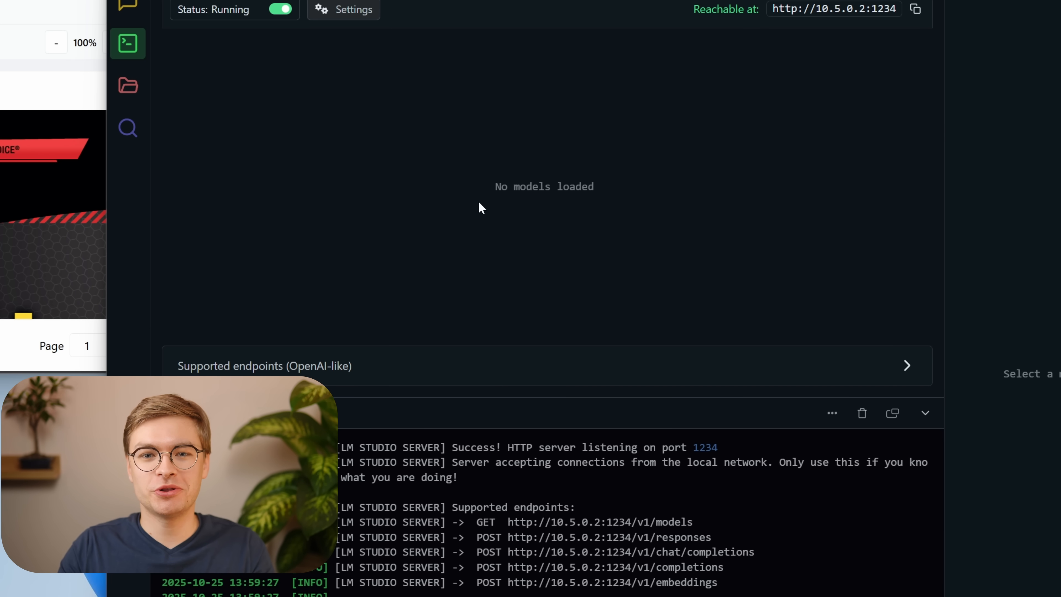
Select Qwen2.5 7B Instruct 1M from the downloaded models and raise its Context Length slider.
left_click(1029, 373)
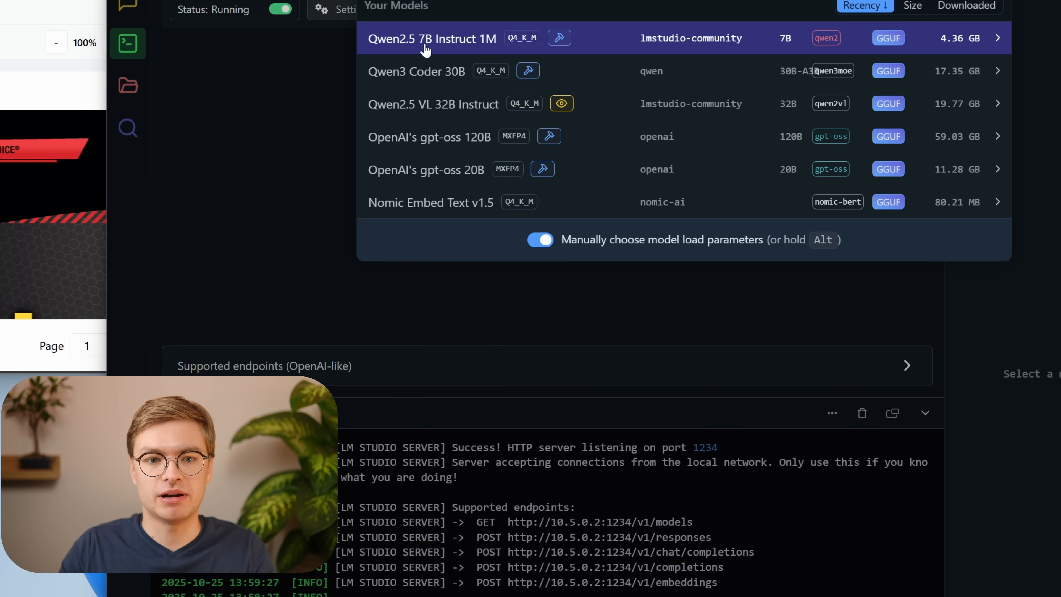
left_click(432, 39)
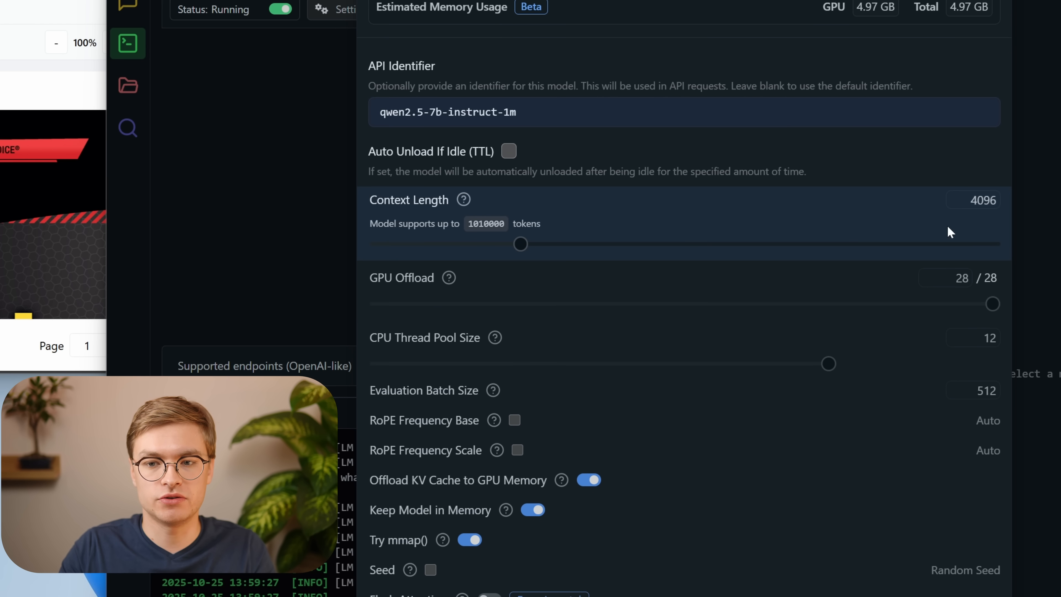
left_click_drag(519, 244, 869, 245)
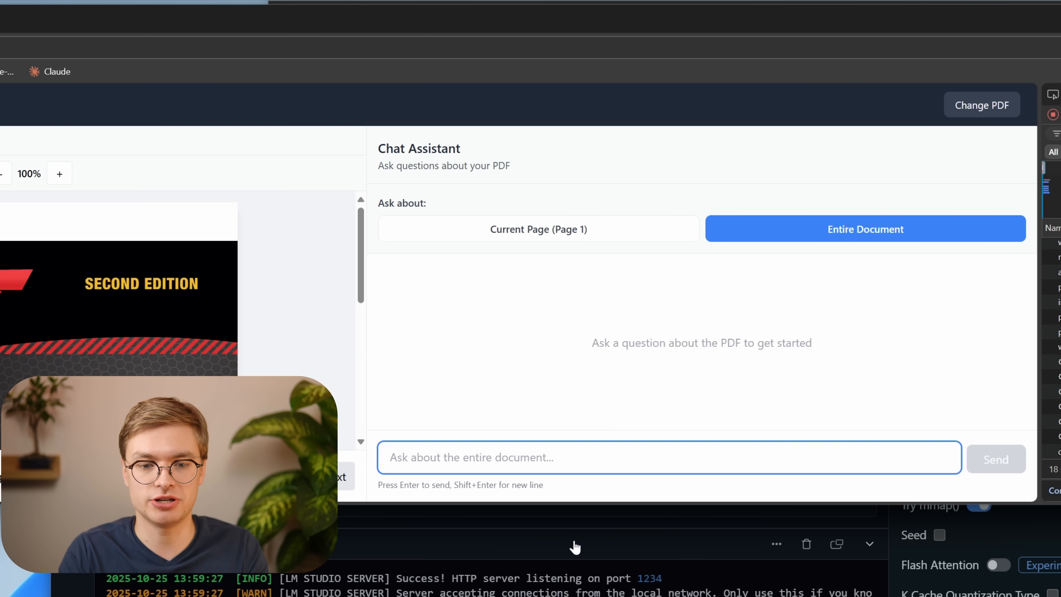
Draft the chat question 'Where in the book can I find information on Git'.
type("Where in the book")
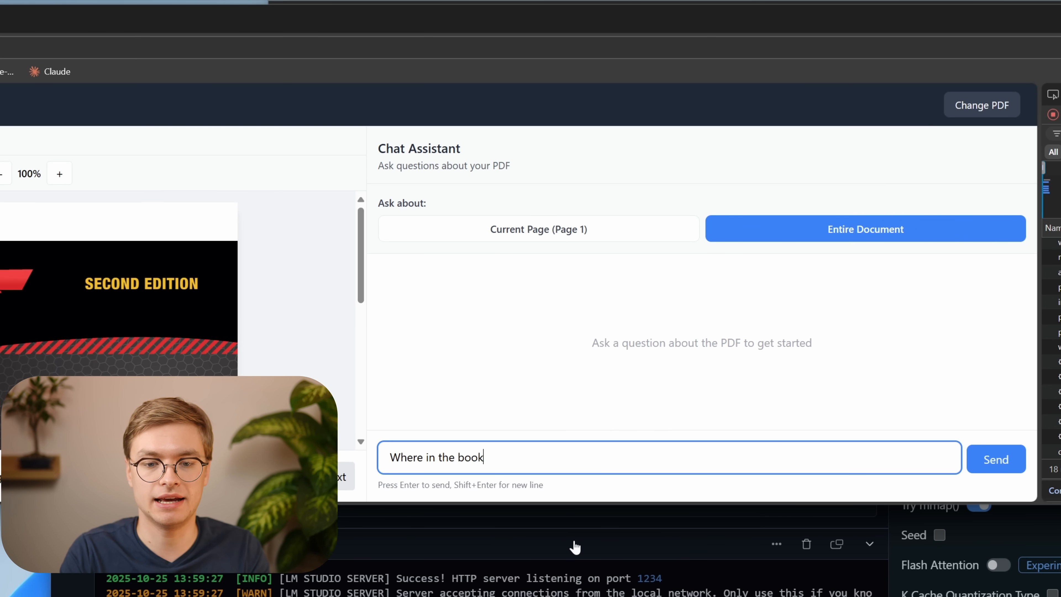
type("can I find information on")
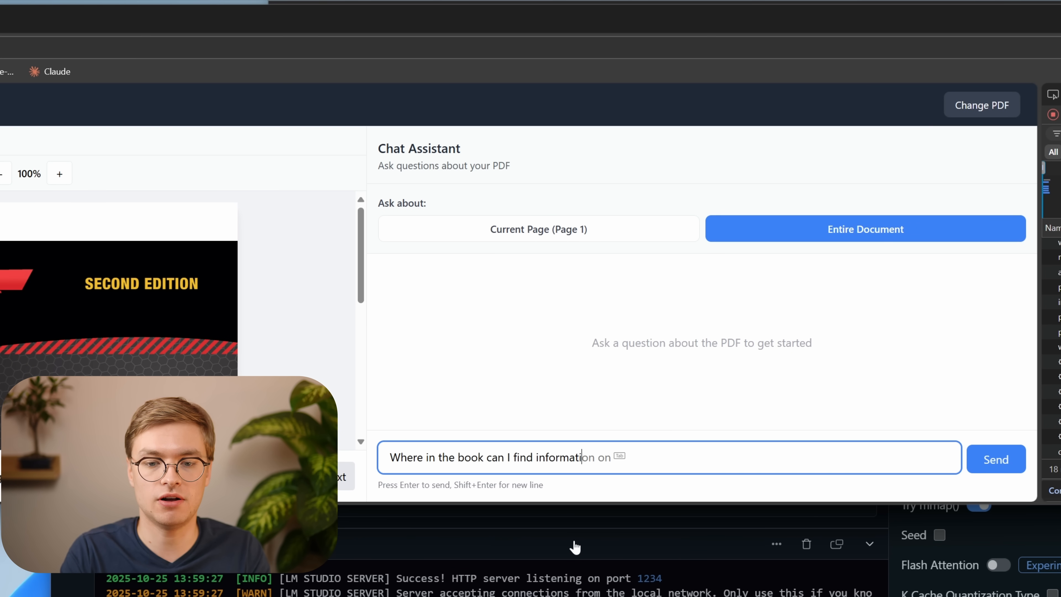
type("Git")
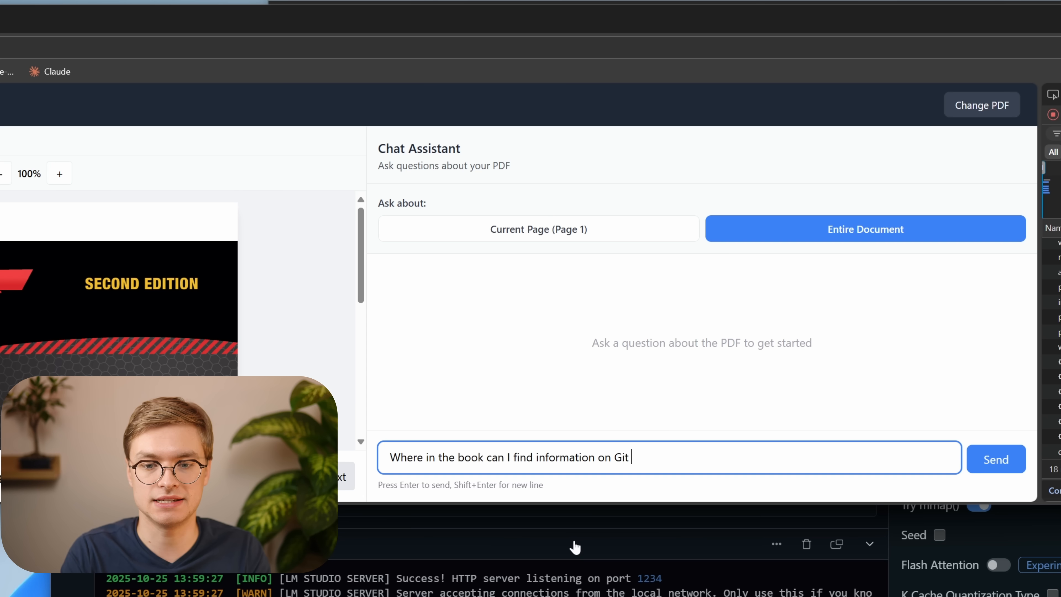